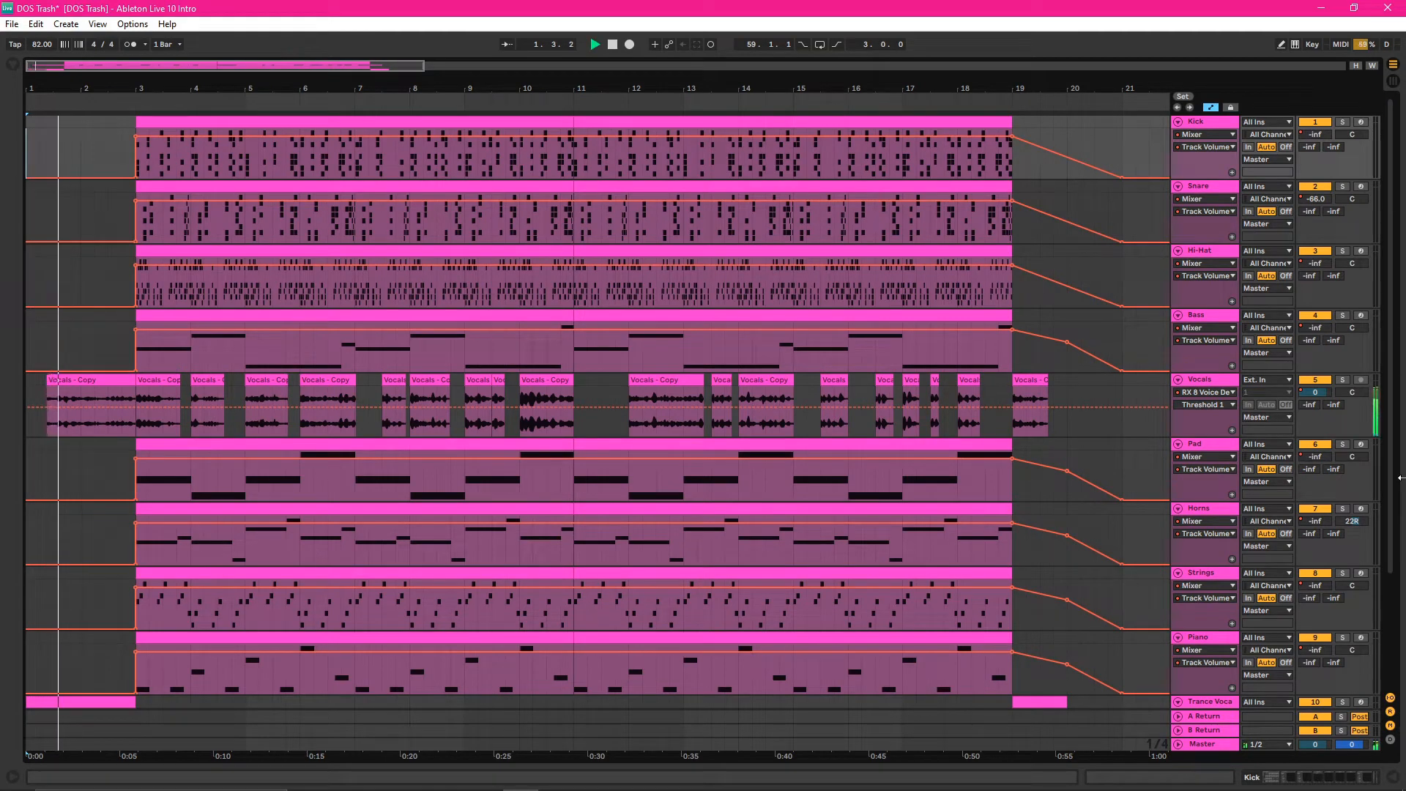
{"action": "left_click", "coordinate": [594, 44]}
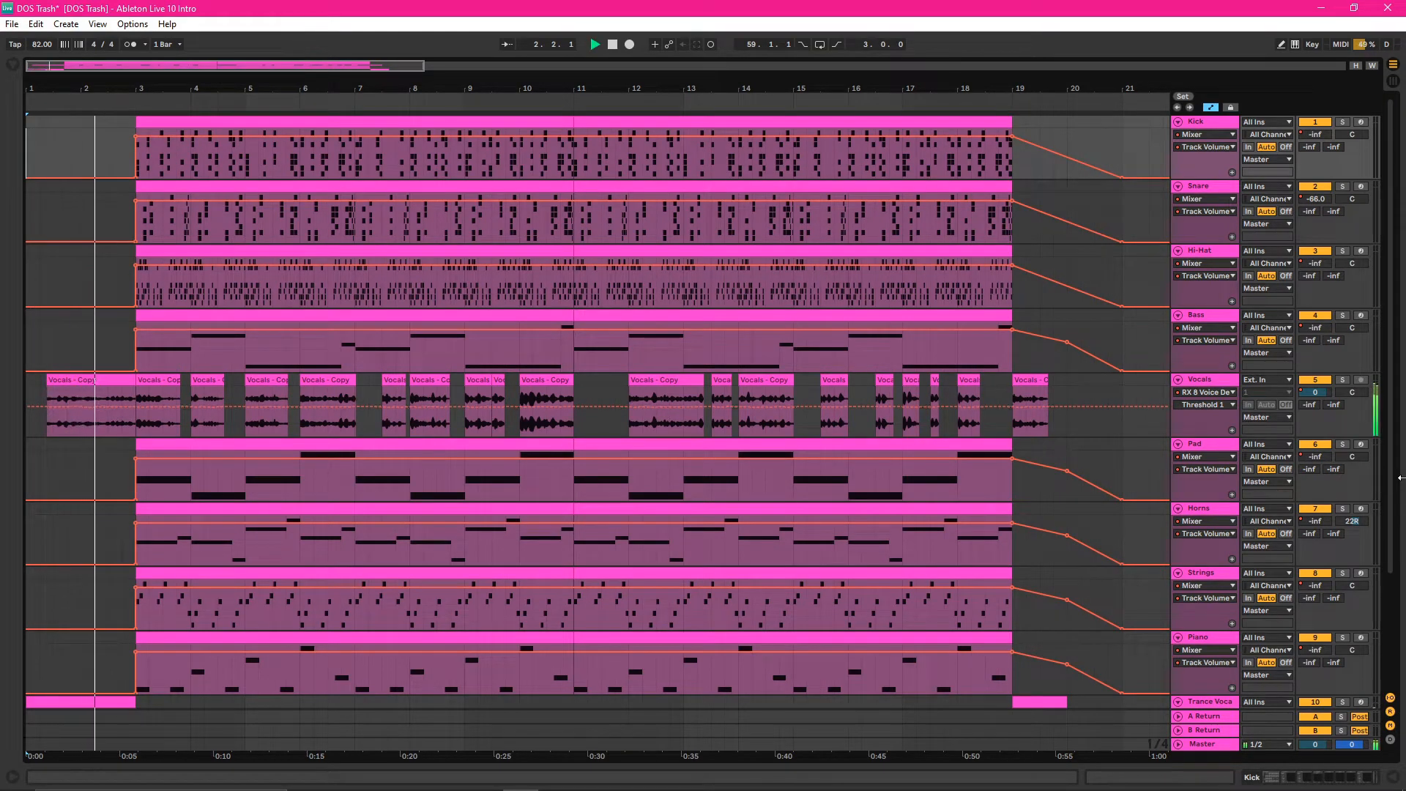